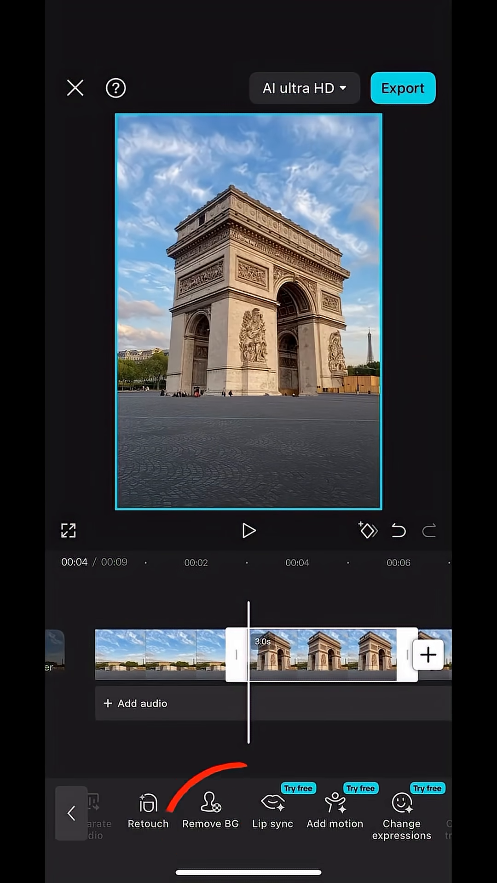
- Remove the background around the arch with a Custom quick-brush cutout and move it to an overlay layer
left_click(210, 809)
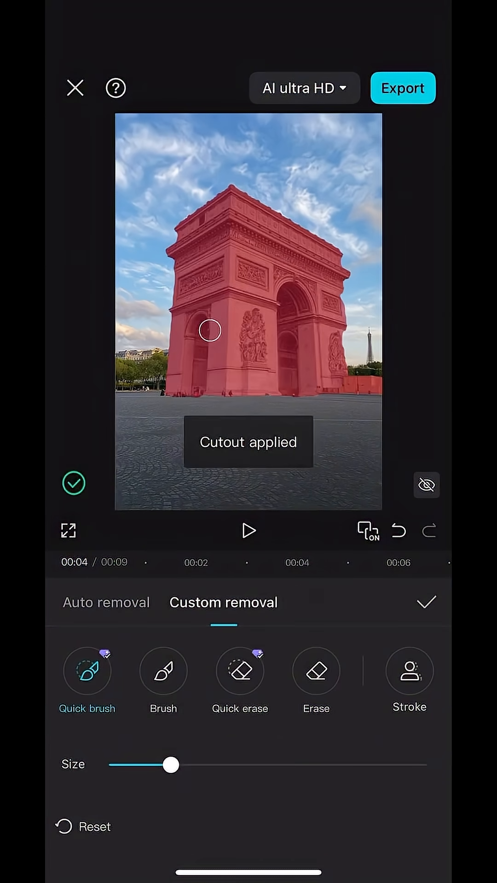
left_click(425, 601)
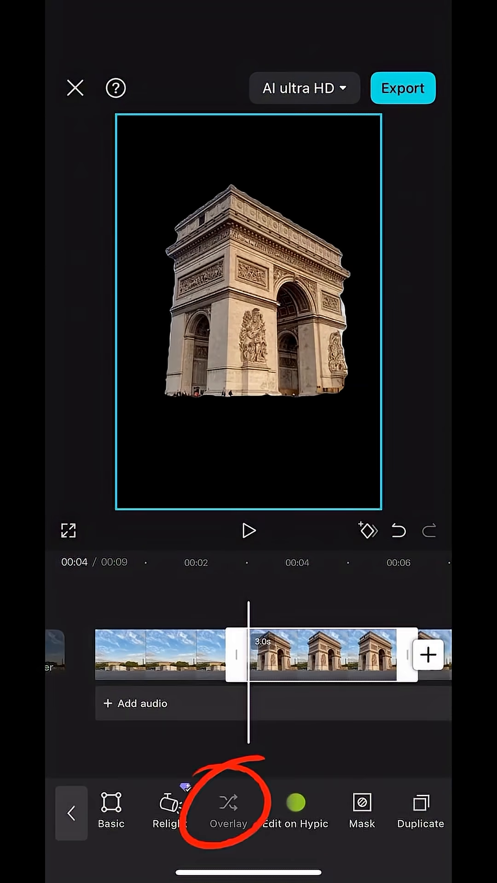
left_click(229, 802)
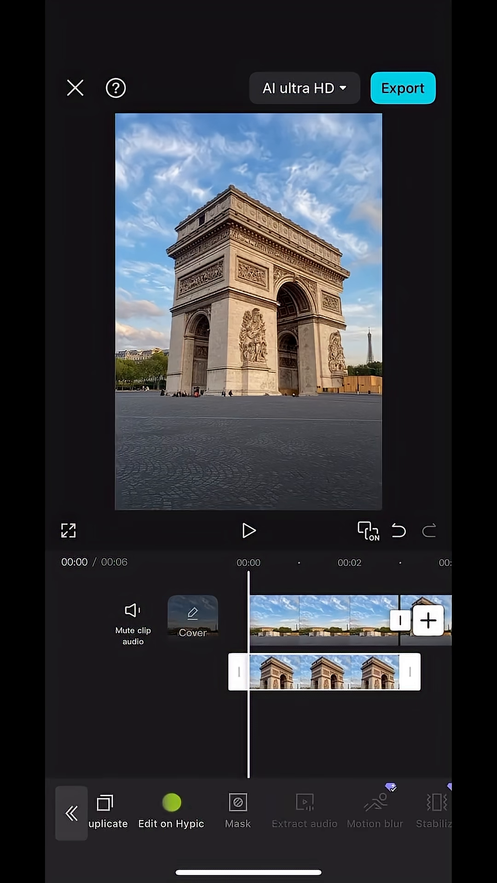
- Apply Mirror masks to the overlay copies so each shows one horizontal band of the arch
left_click(238, 811)
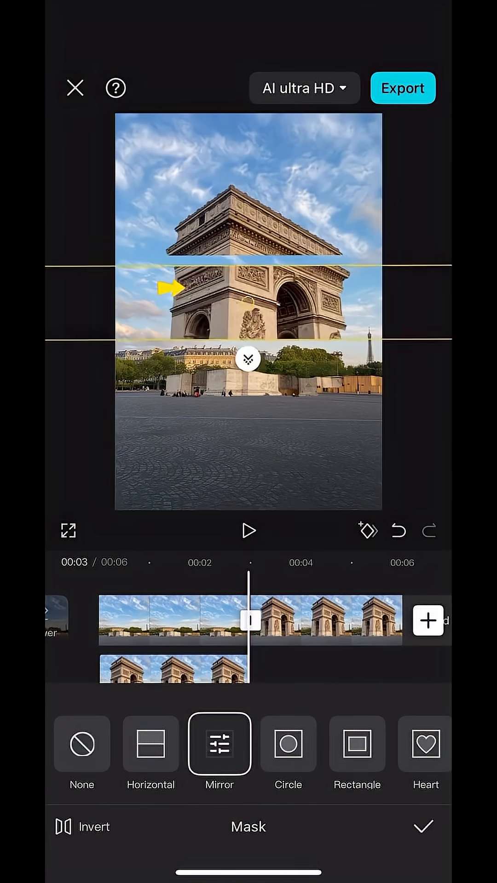
left_click(423, 826)
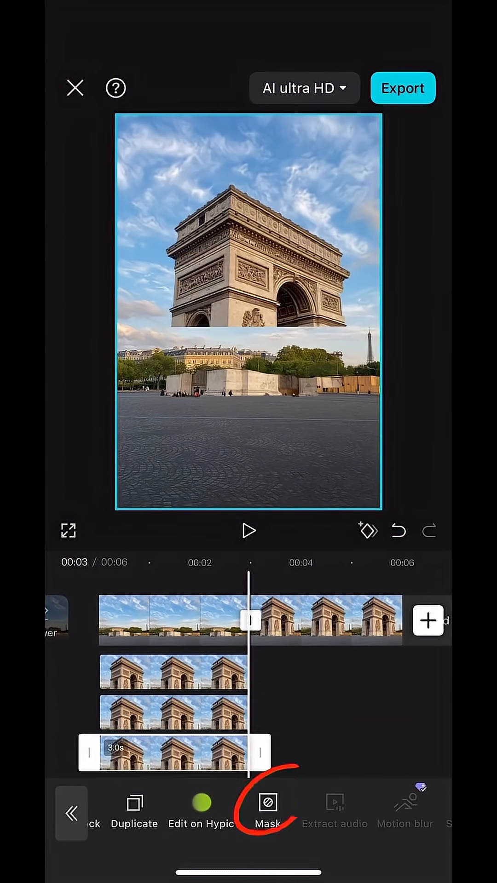
left_click(267, 806)
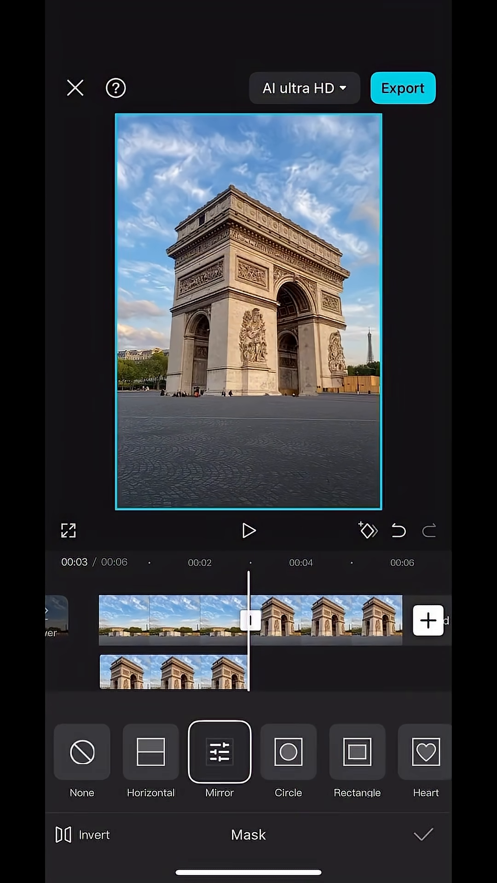
left_click(422, 835)
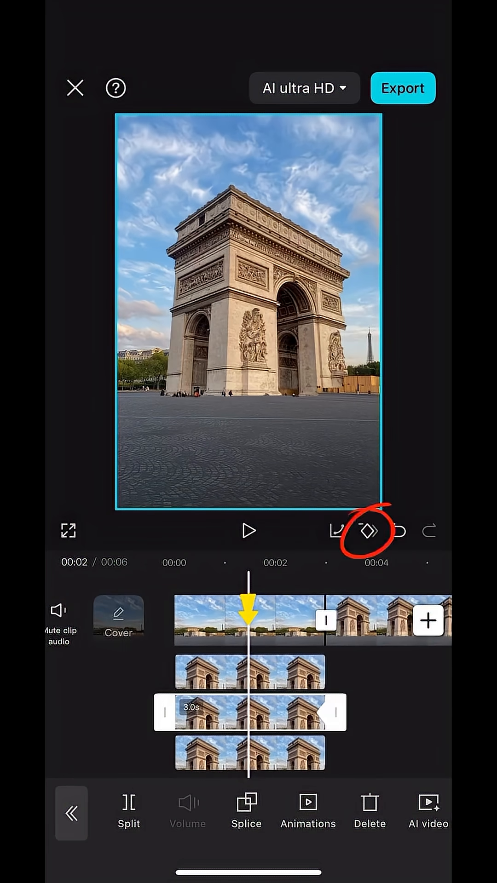
- Add a keyframe at 00:02 on the middle arch slice to fix its final resting position
left_click(368, 529)
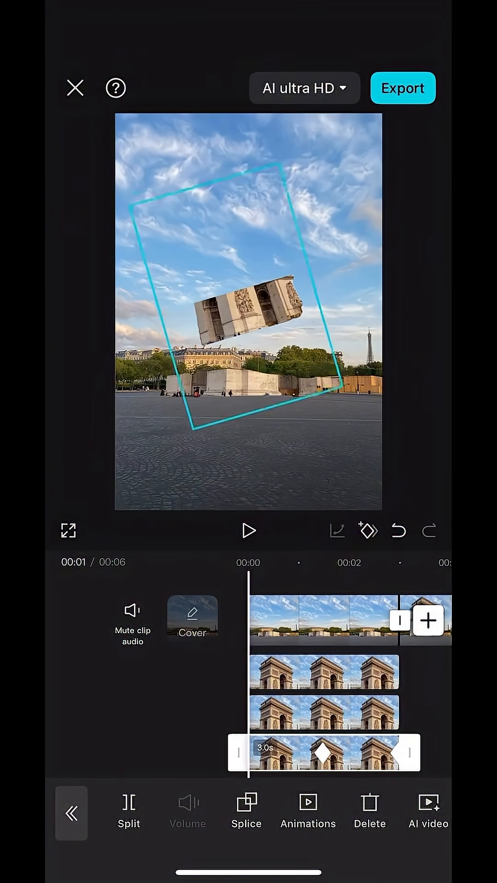
- Apply the Cubic In easing curve to the slice's keyframed motion via Graphs
left_click(337, 531)
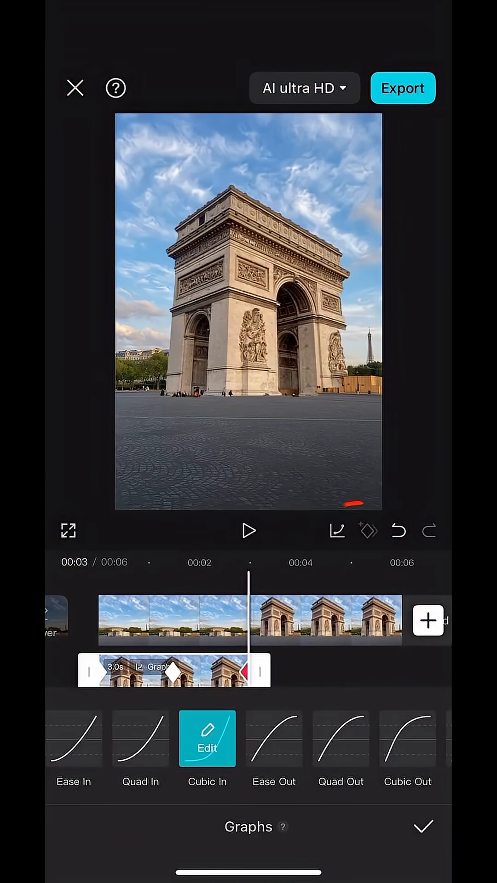
left_click(422, 826)
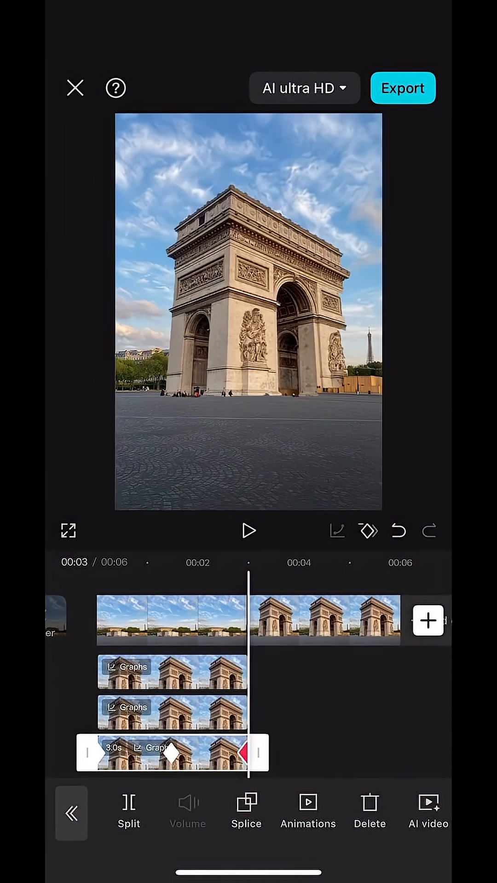